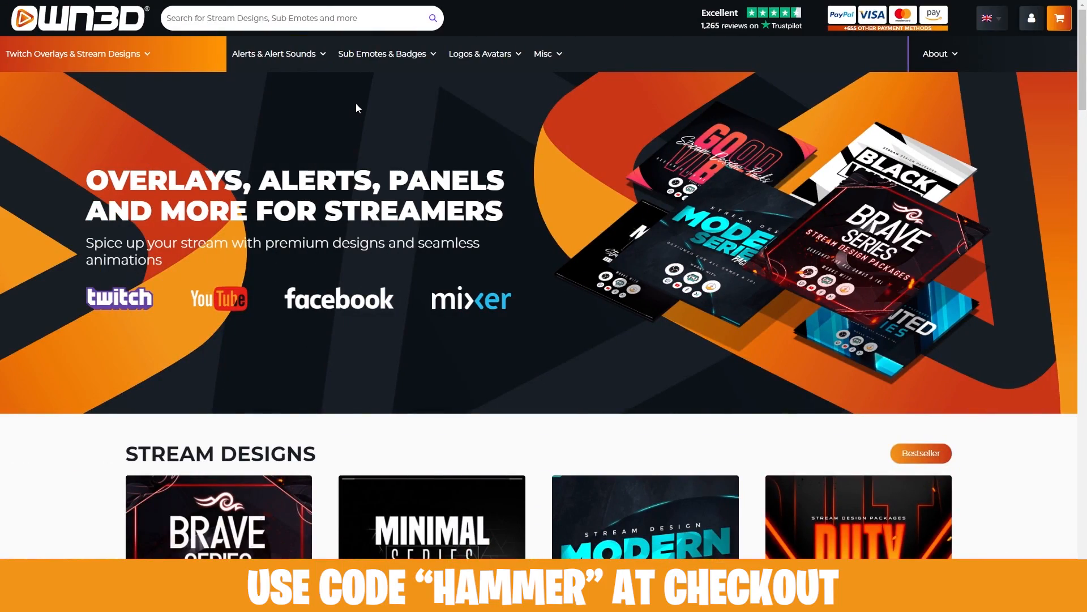
Step: Bring up the add-source list under Sources in the Main Scene
scroll(down, 3)
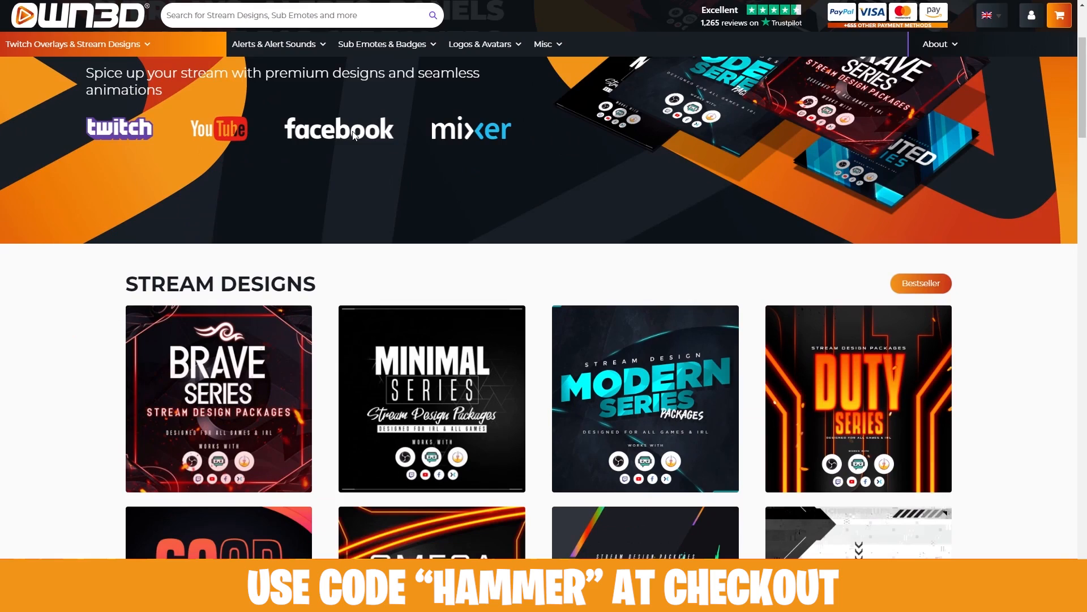
scroll(down, 3)
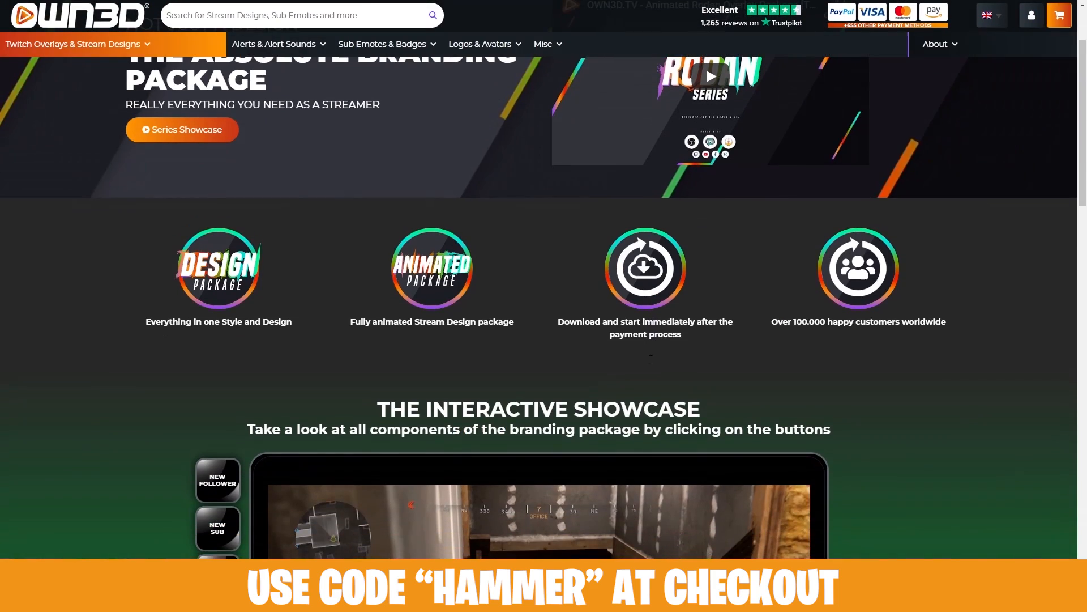
scroll(down, 3)
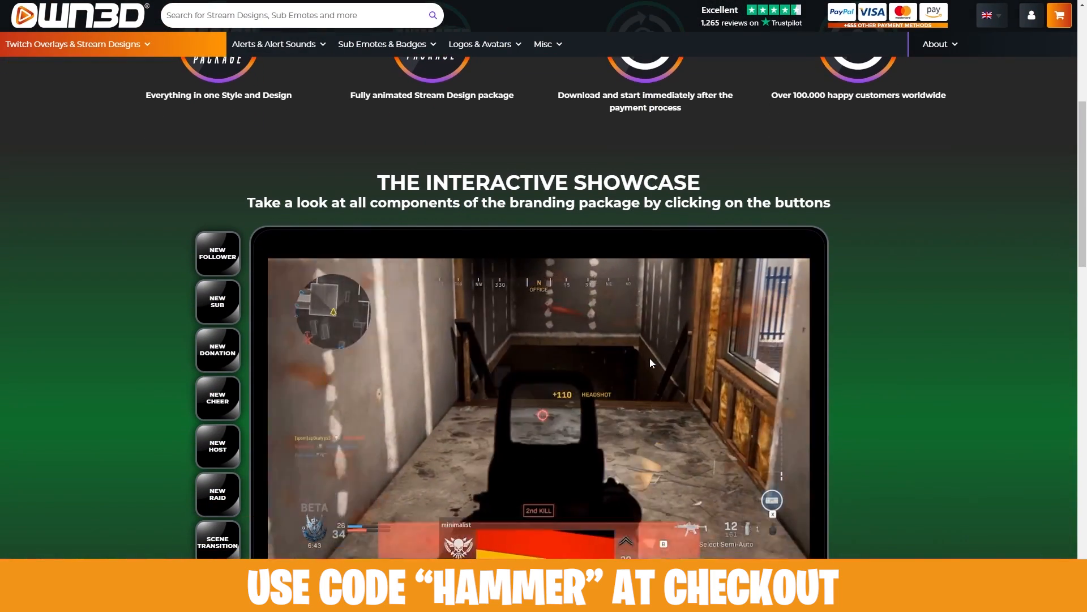
scroll(down, 3)
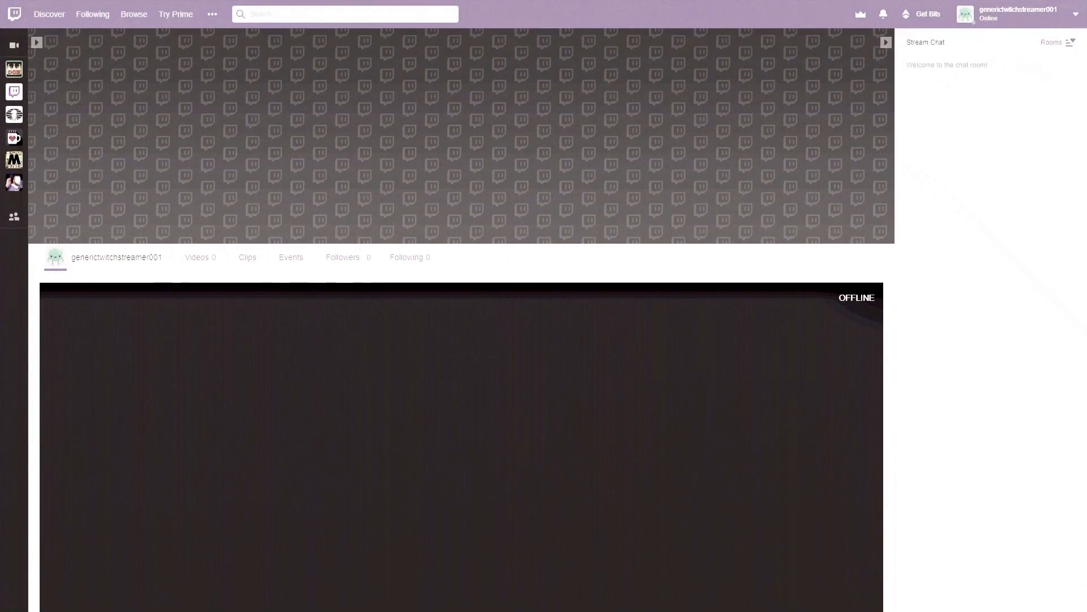
scroll(down, 3)
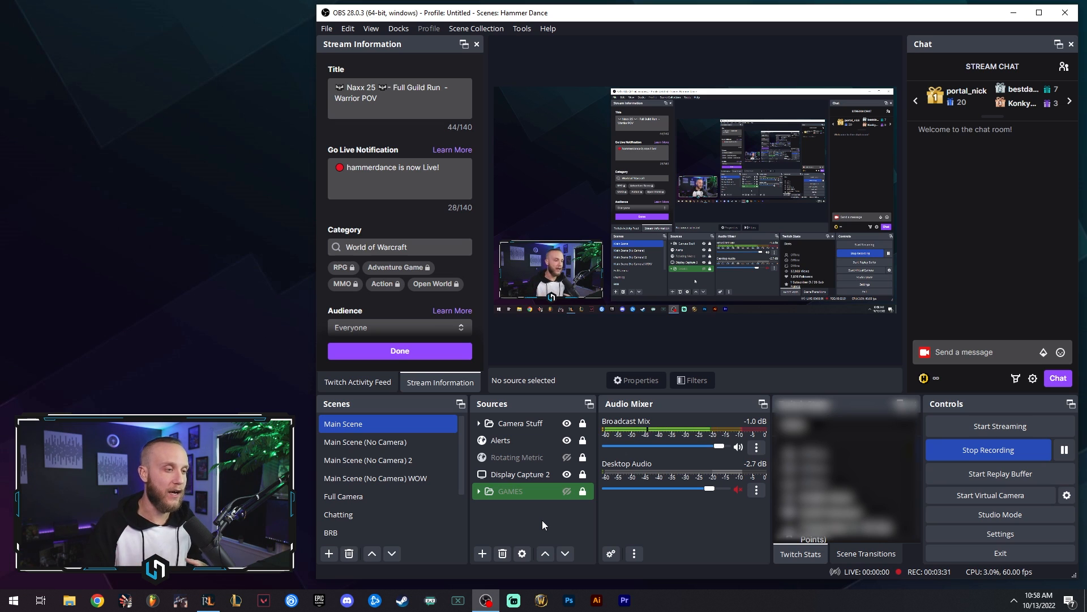
click(368, 460)
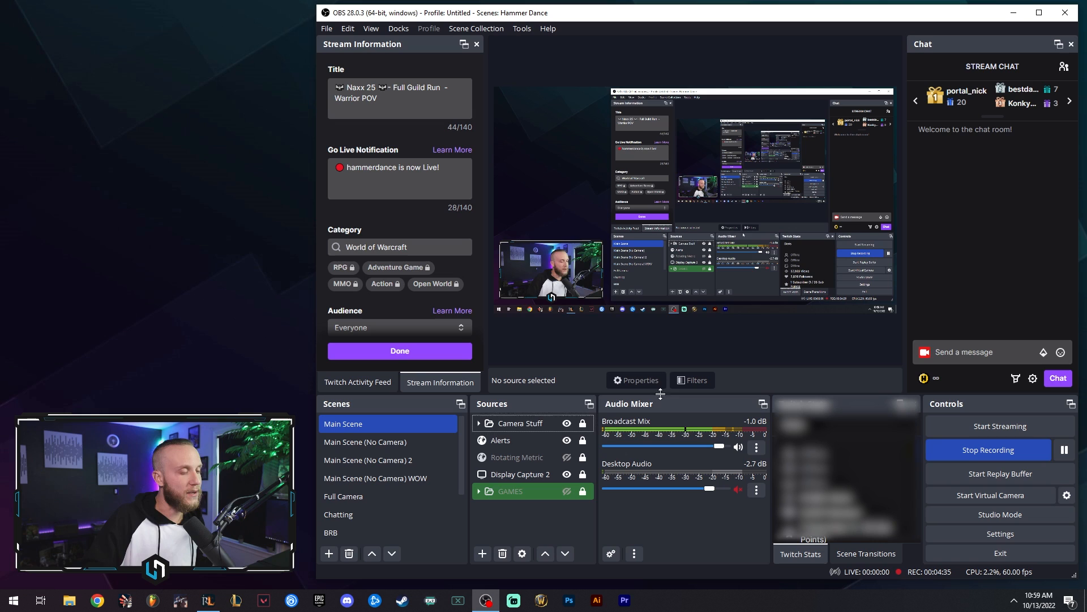
click(520, 422)
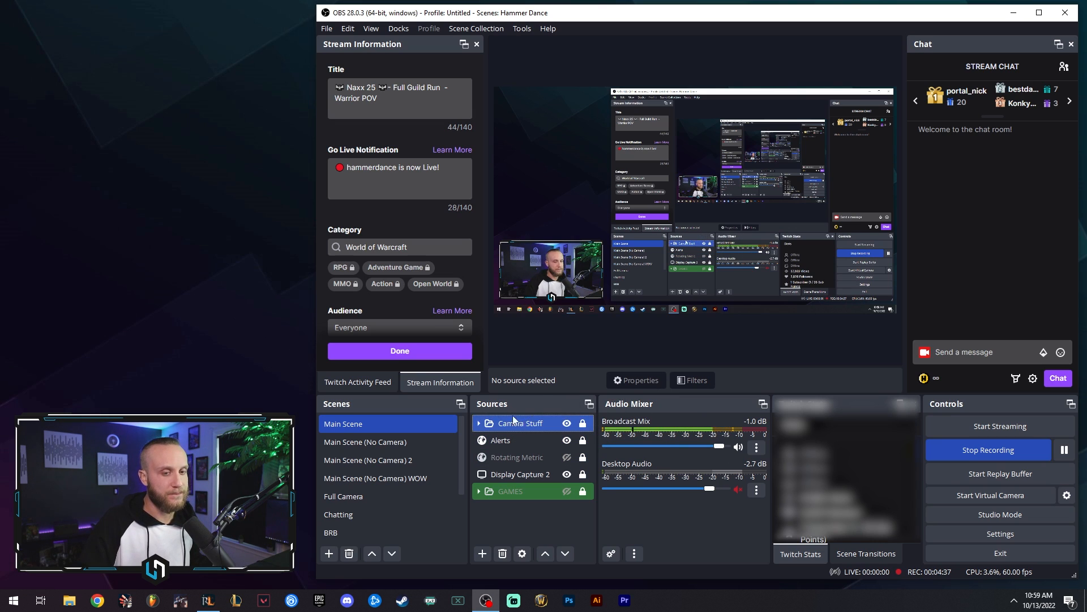
click(483, 554)
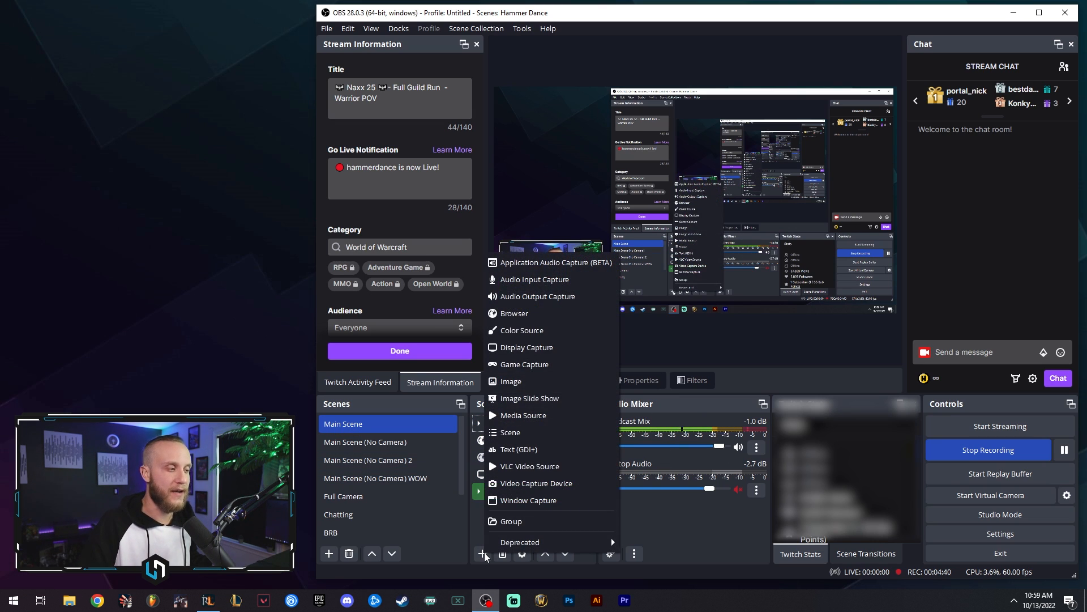
mouse_move(530, 346)
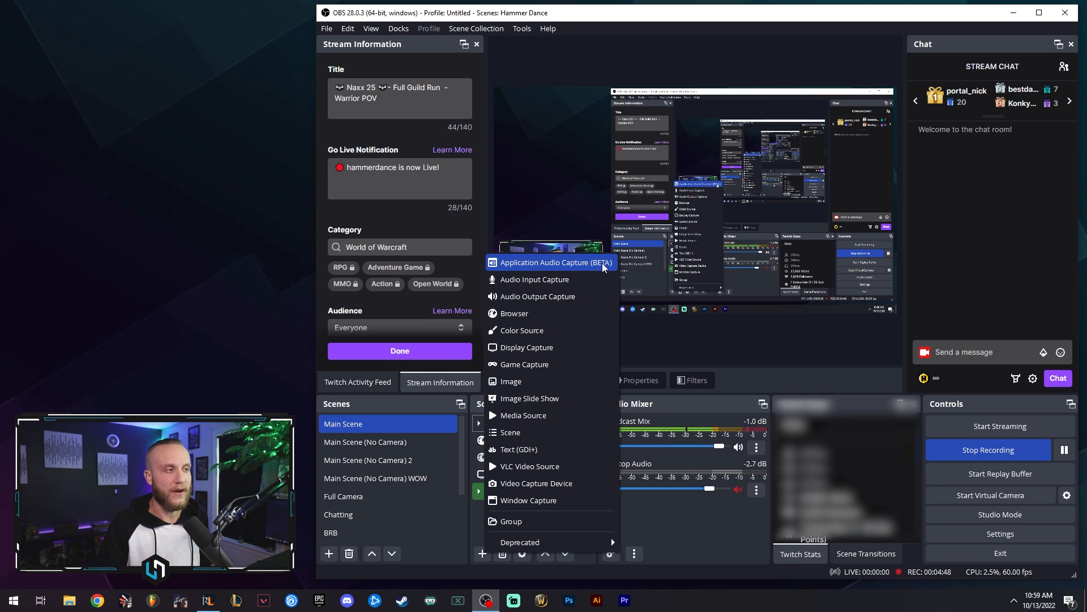
mouse_move(558, 268)
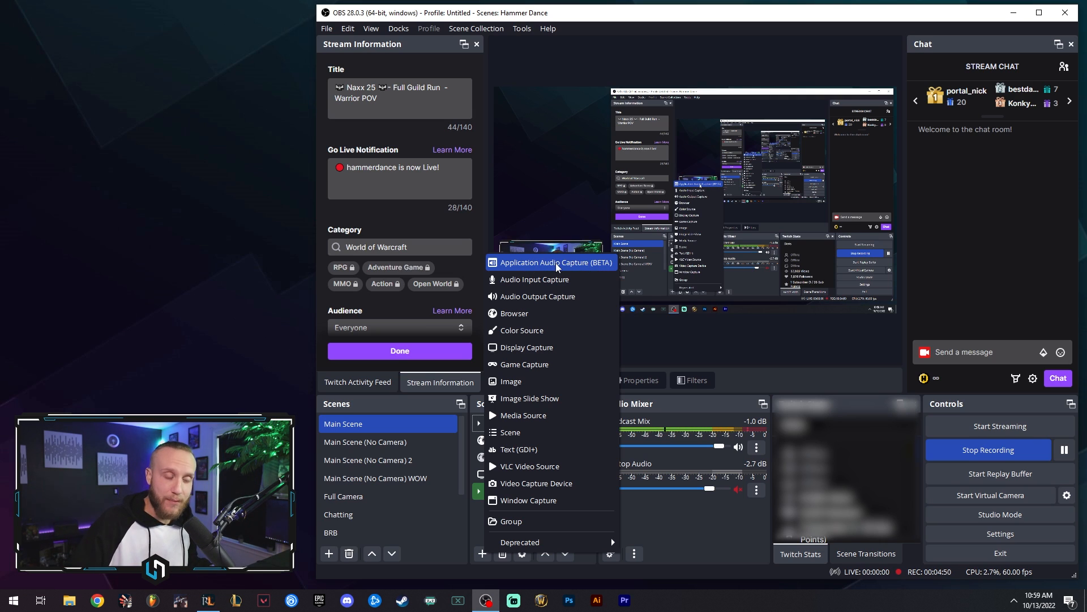
Step: Add an Application Audio Capture (BETA) source named 'Runescape Test'
click(550, 262)
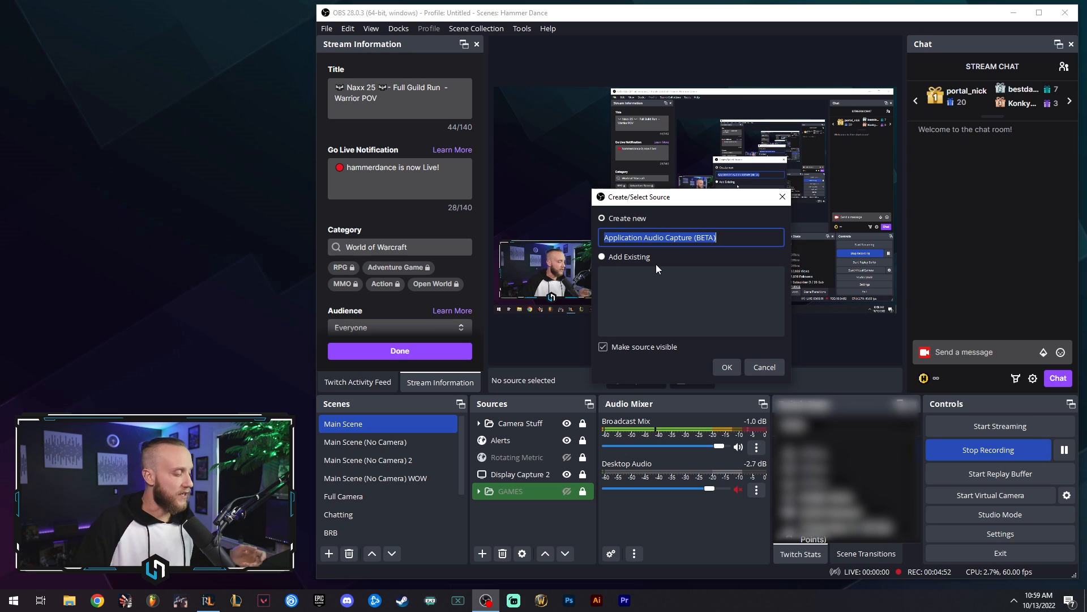
text(Runescape Test)
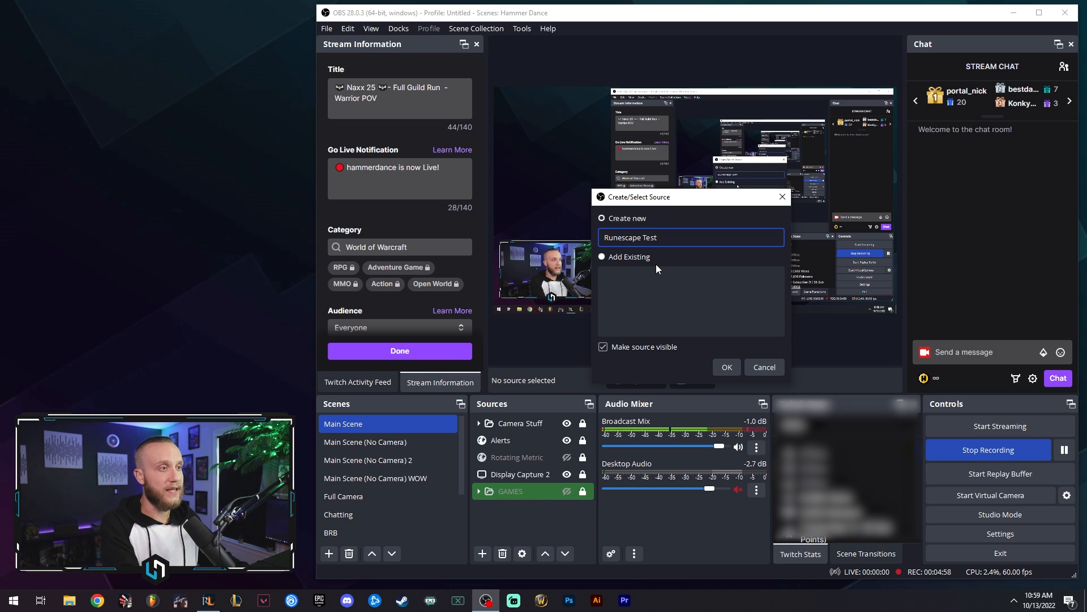
click(727, 367)
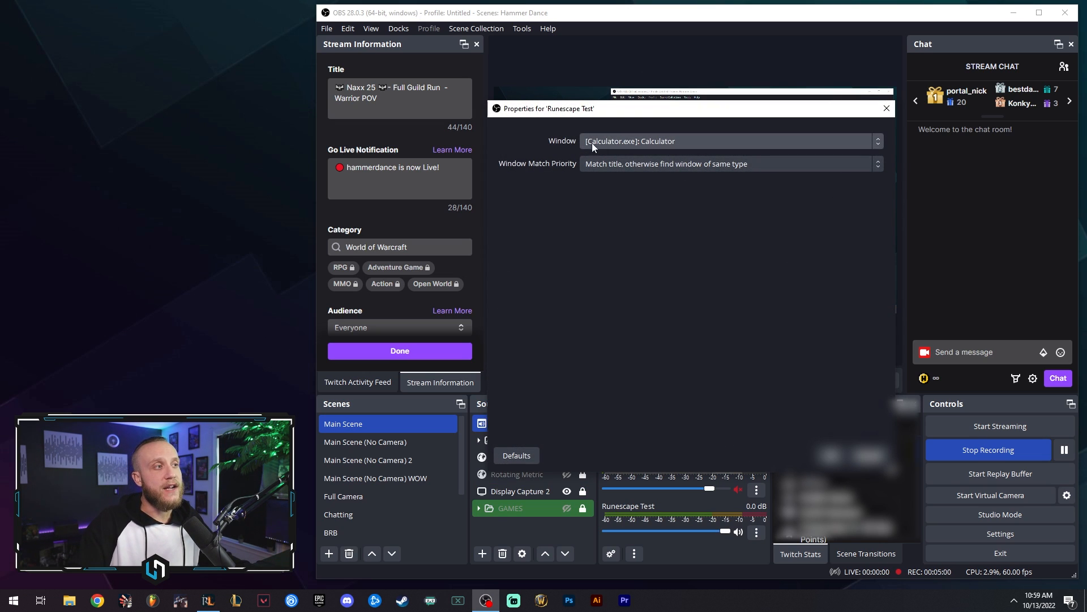
Step: Set the capture's Window to [RuneLite.exe]: RuneLite instead of Calculator
click(732, 141)
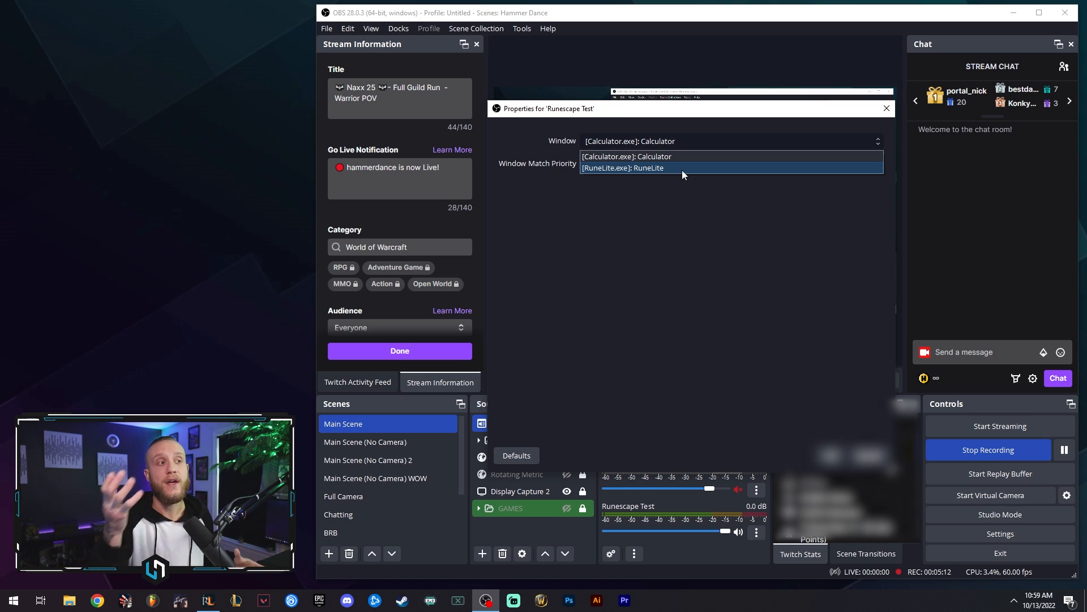
click(622, 168)
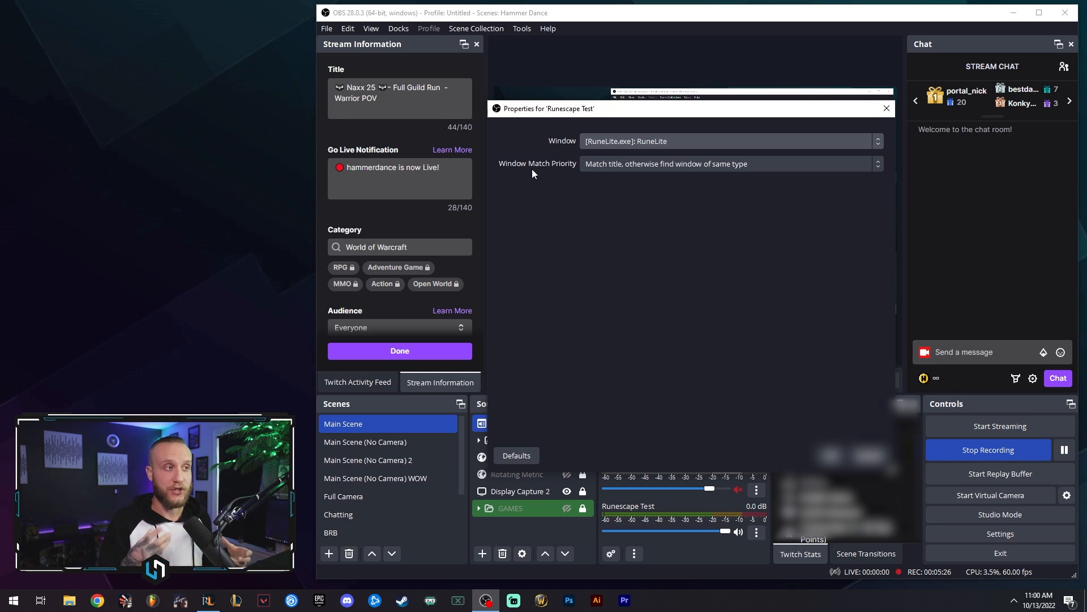
mouse_move(852, 117)
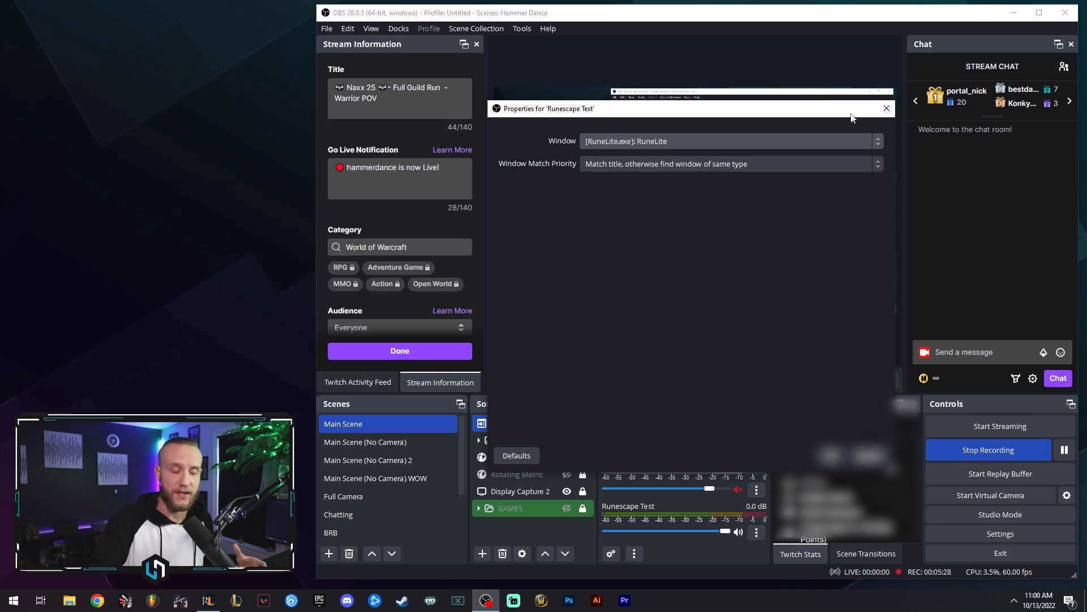
mouse_move(607, 100)
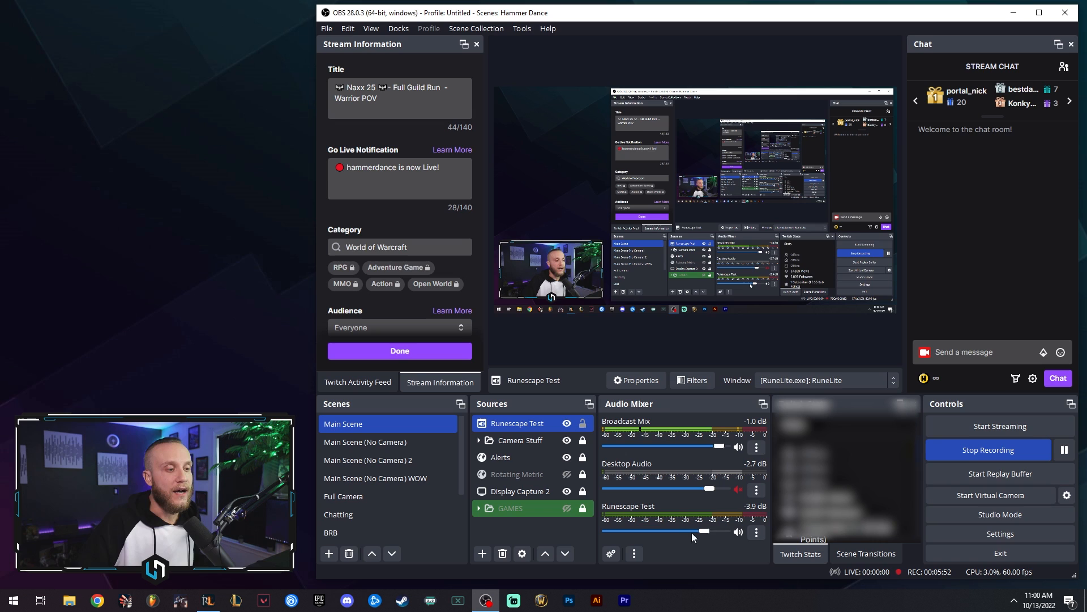
Step: Raise the Runescape Test fader in the Audio Mixer to about 0 dB
drag(704, 531, 716, 531)
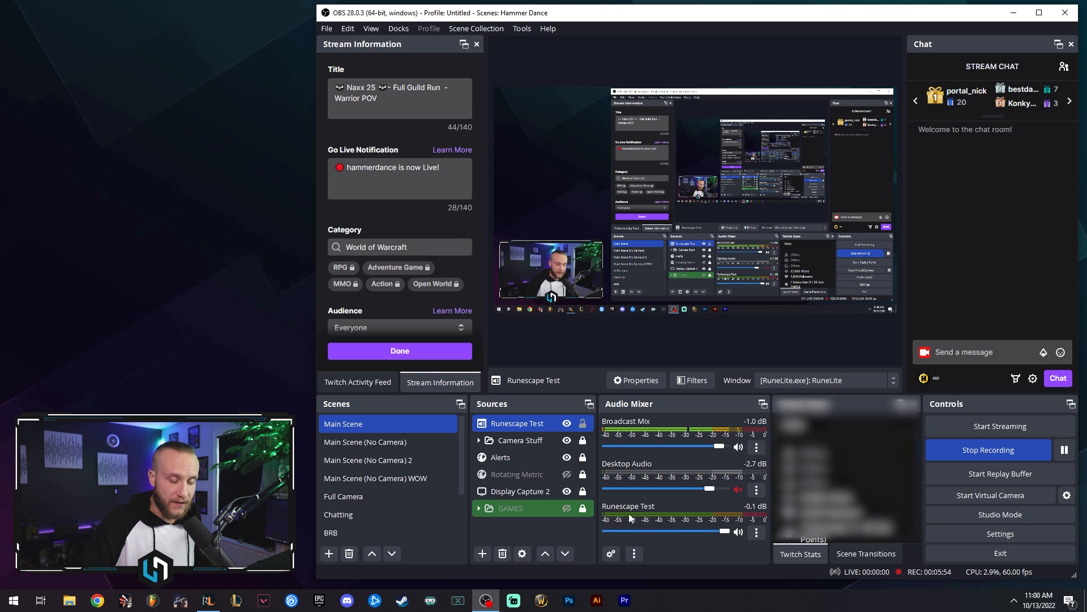